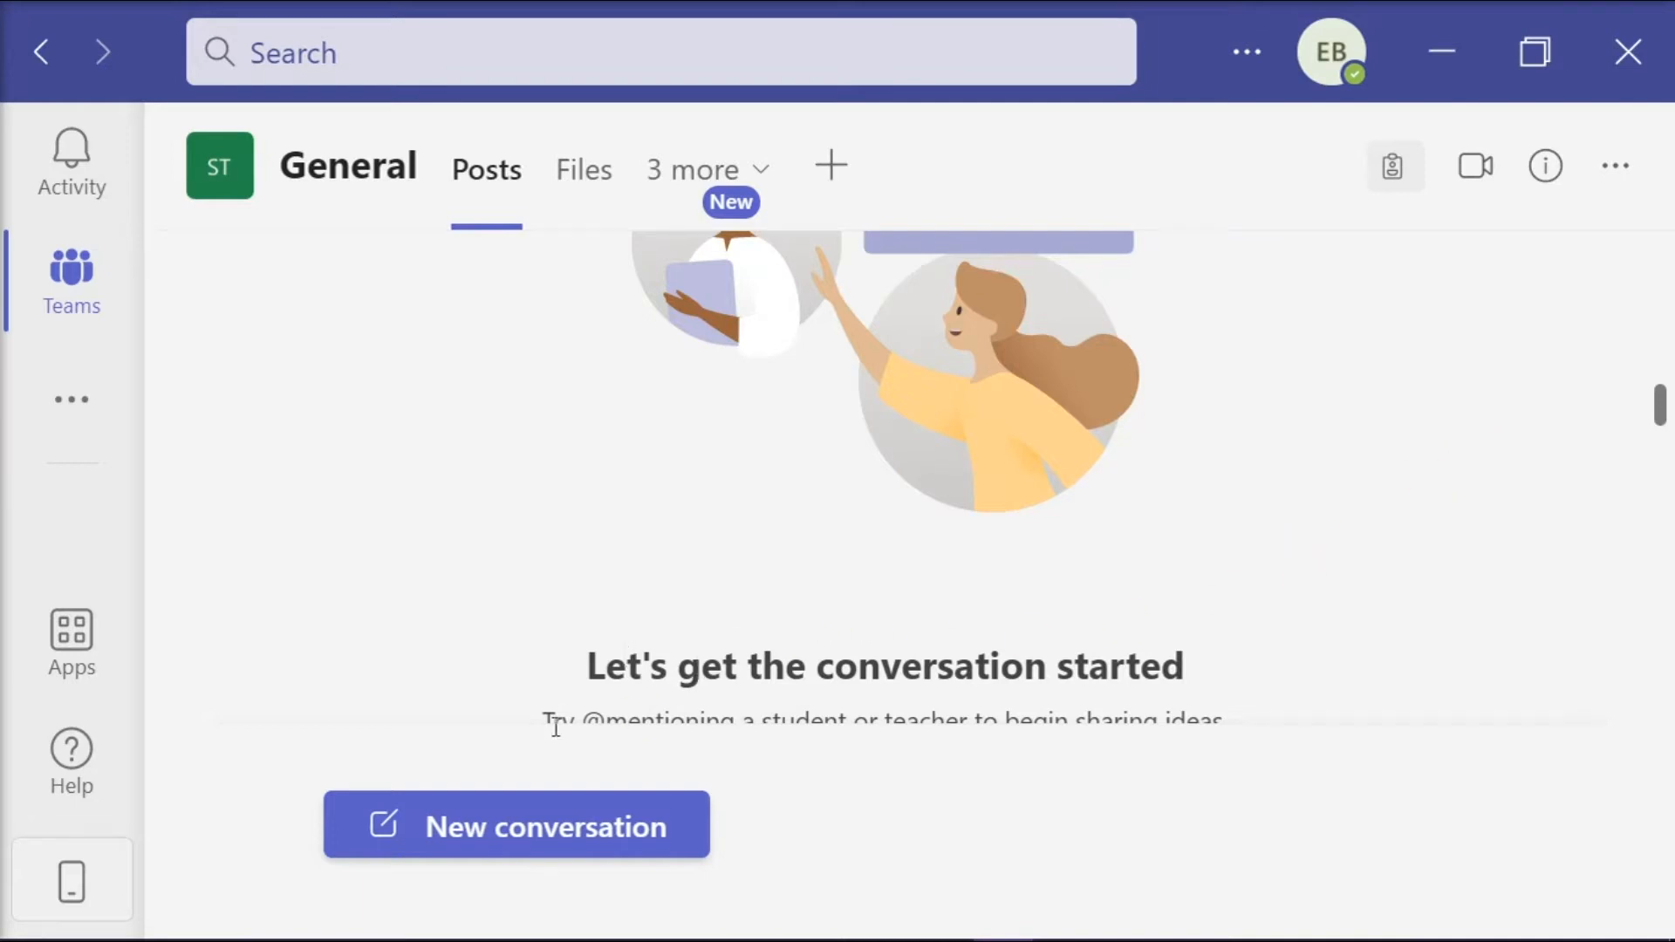
mouse_move(1554, 485)
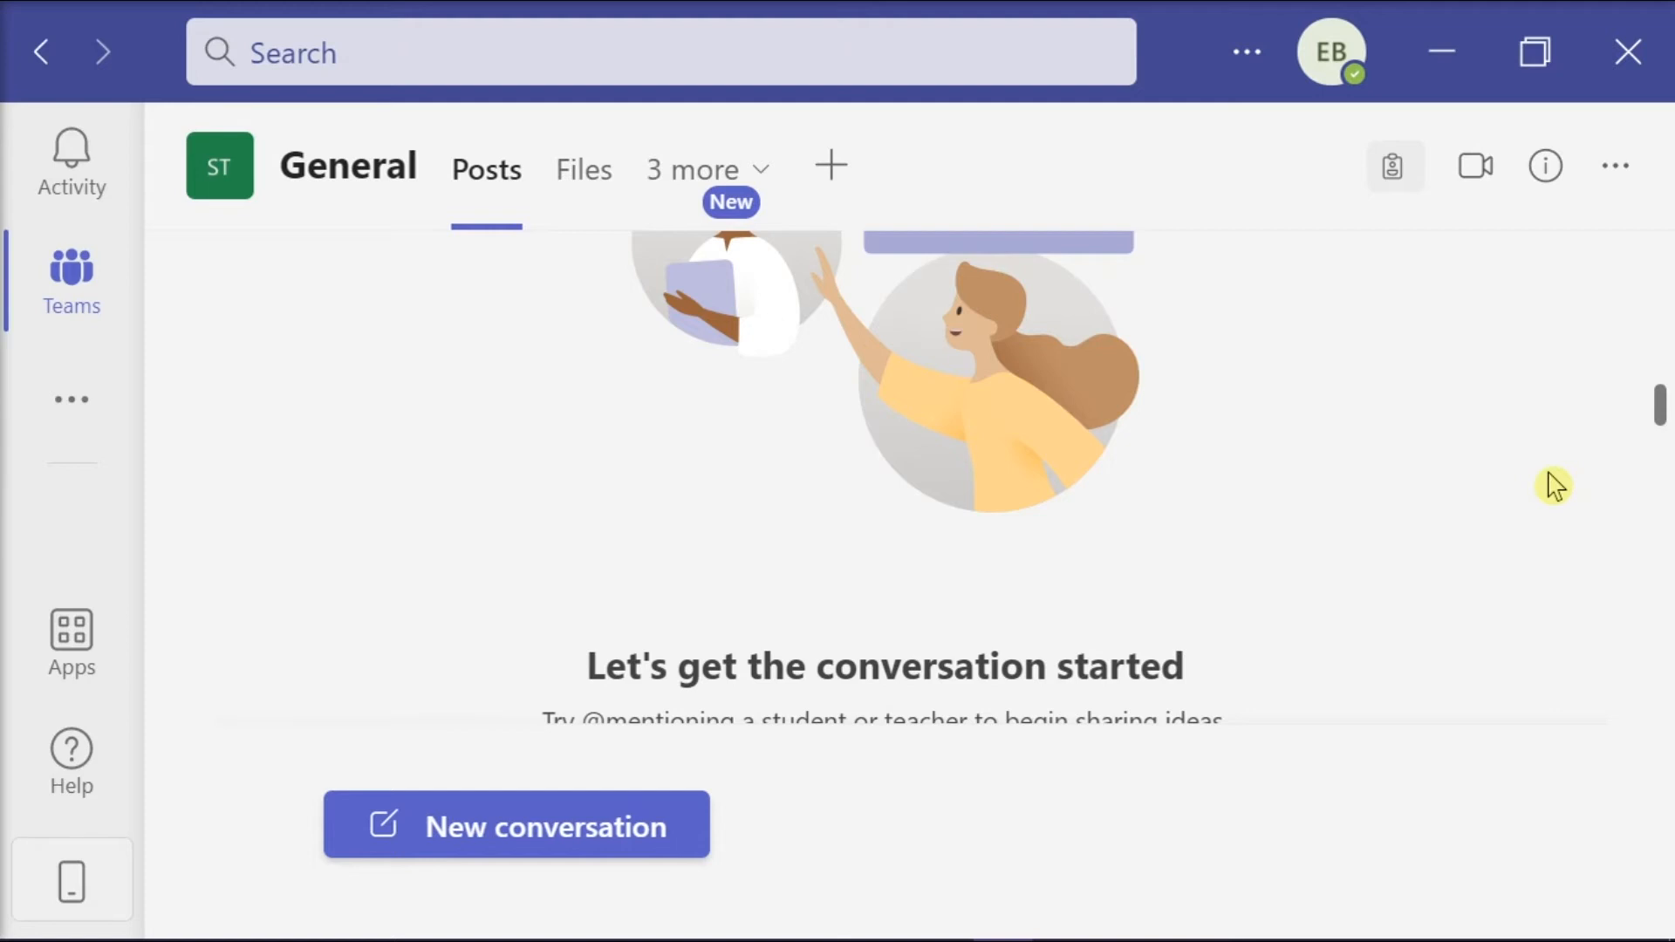
key(ctrl+minus)
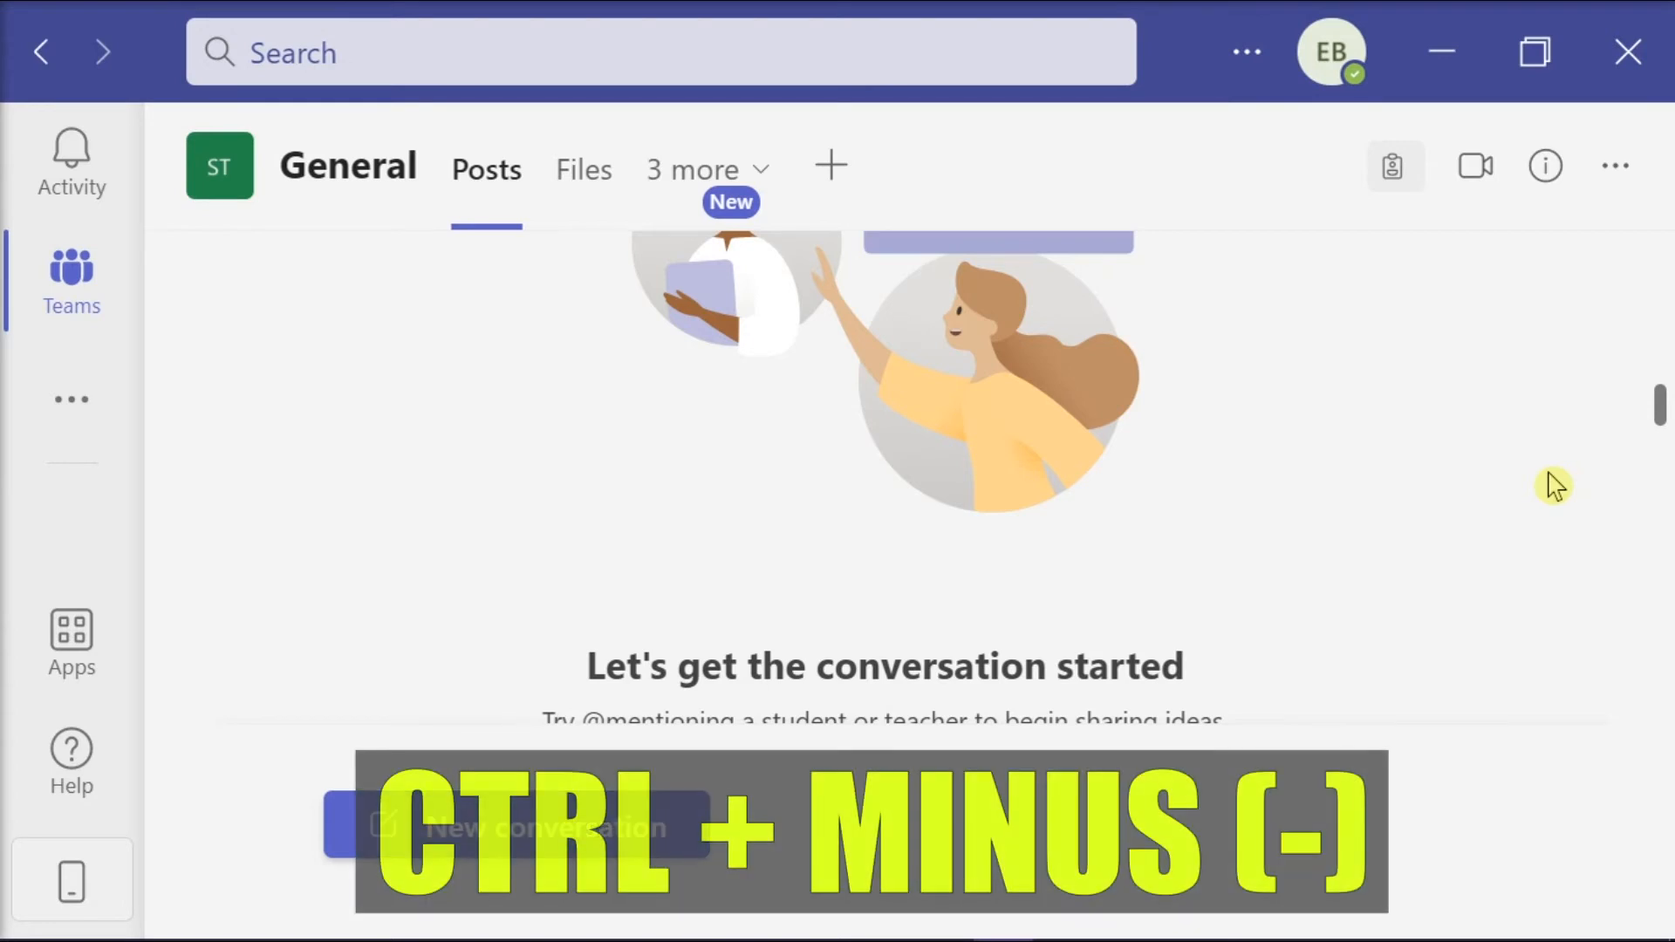